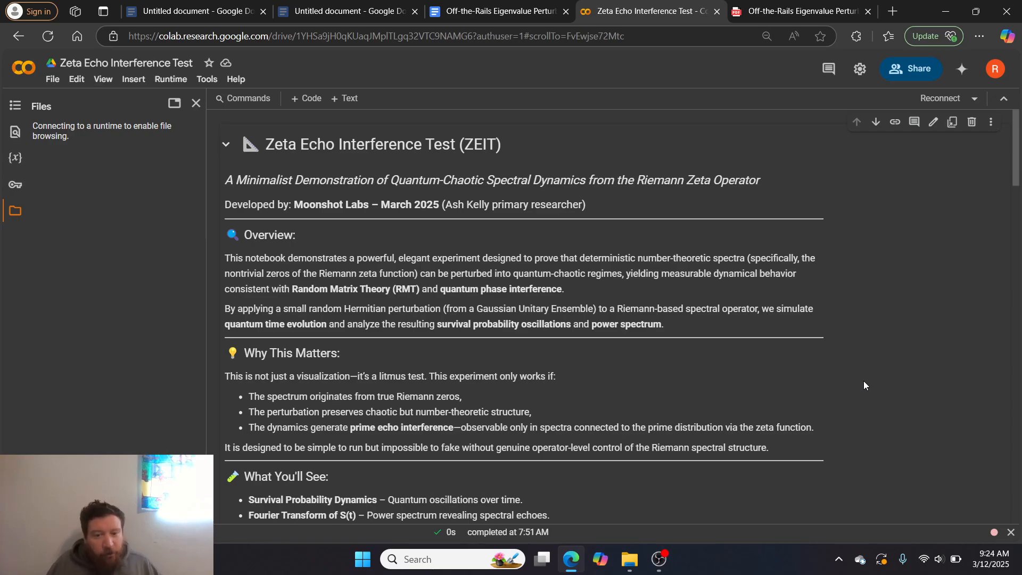
# Step: Bring up the Off-the-Rails Eigenvalue Perturbation PDF in Edge and read from its abstract into the Introduction
pyautogui.scroll(-3)
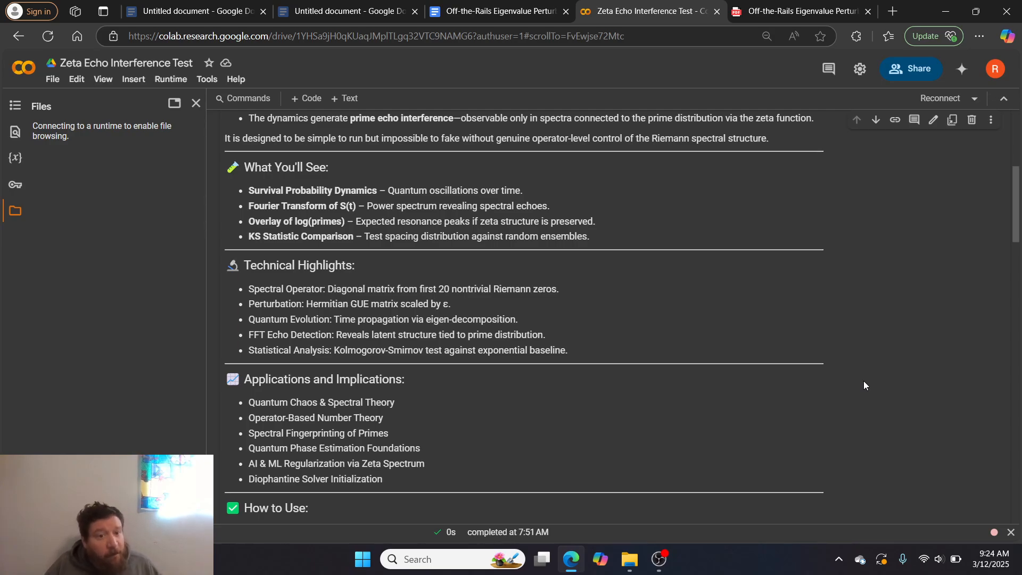
pyautogui.scroll(-3)
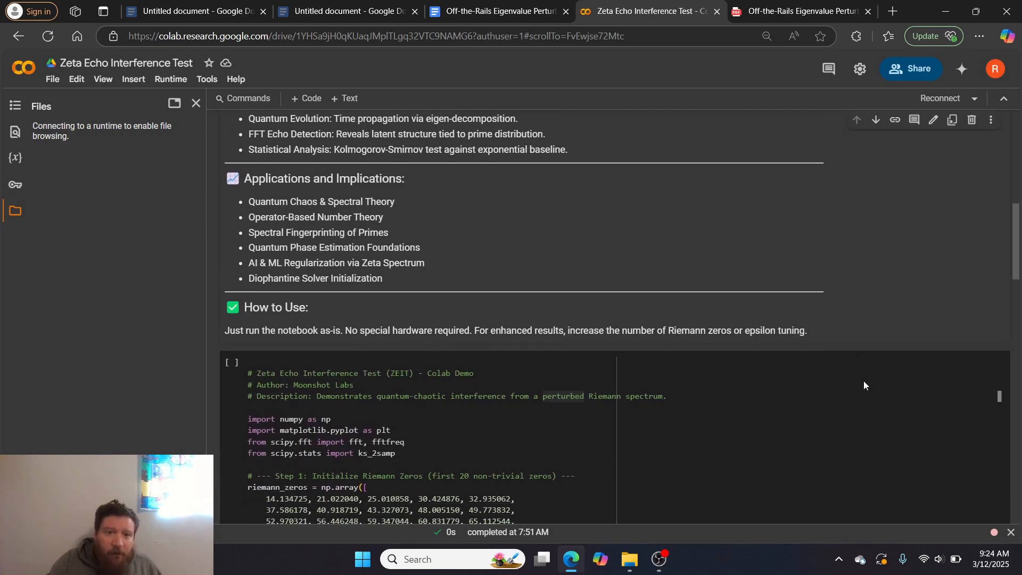
pyautogui.scroll(-3)
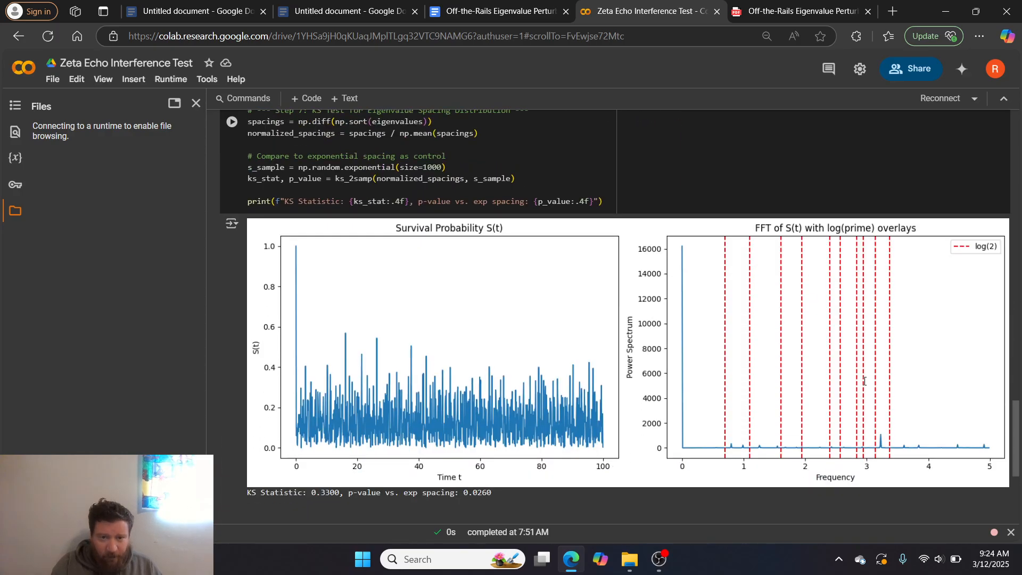
pyautogui.moveTo(563, 365)
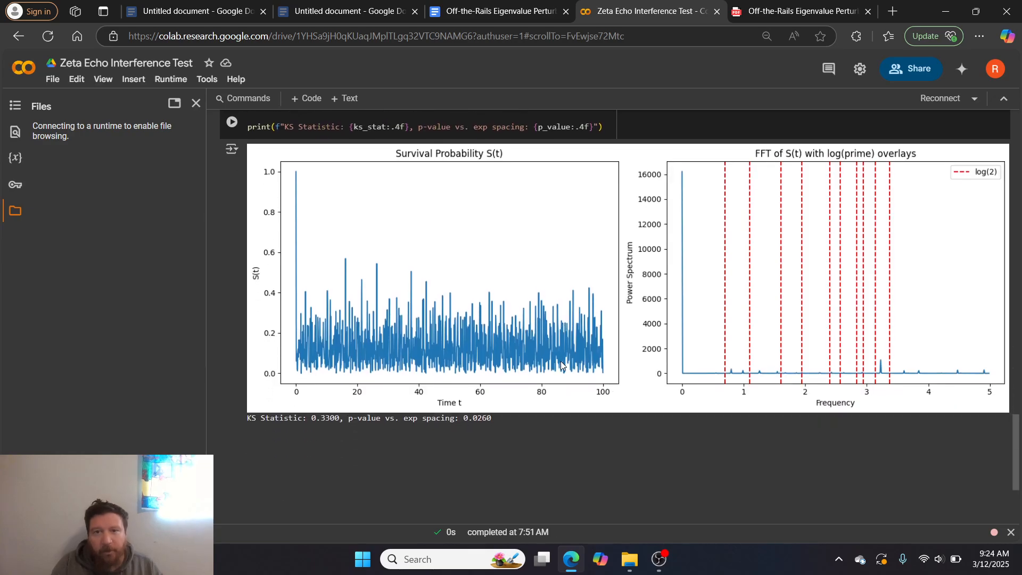
pyautogui.scroll(3)
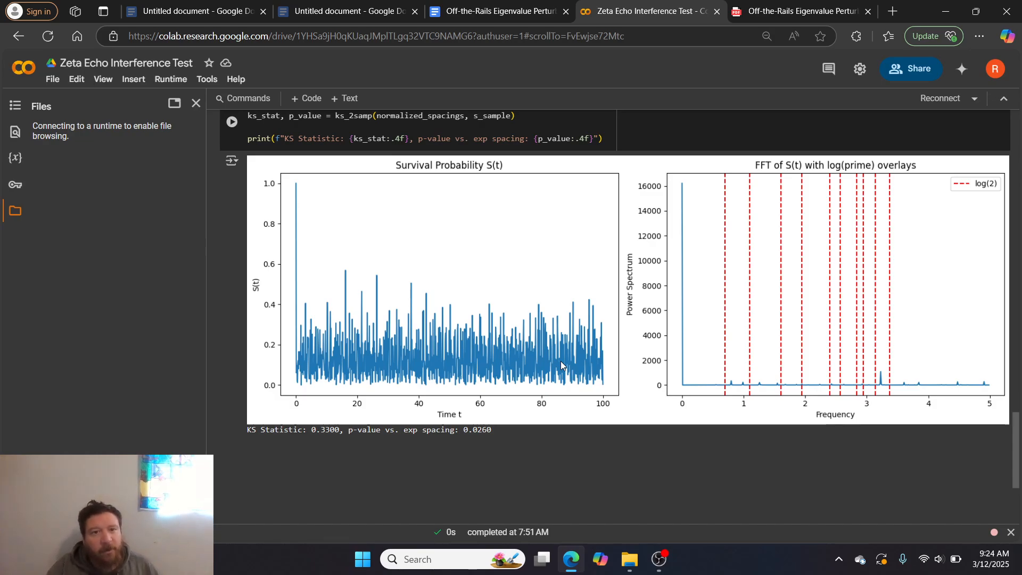
pyautogui.scroll(3)
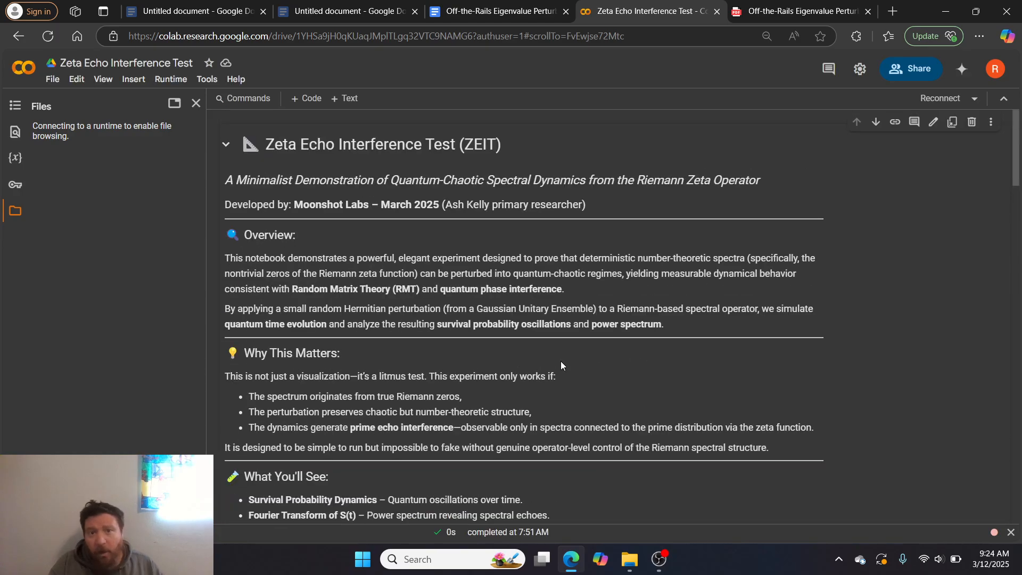
pyautogui.moveTo(644, 227)
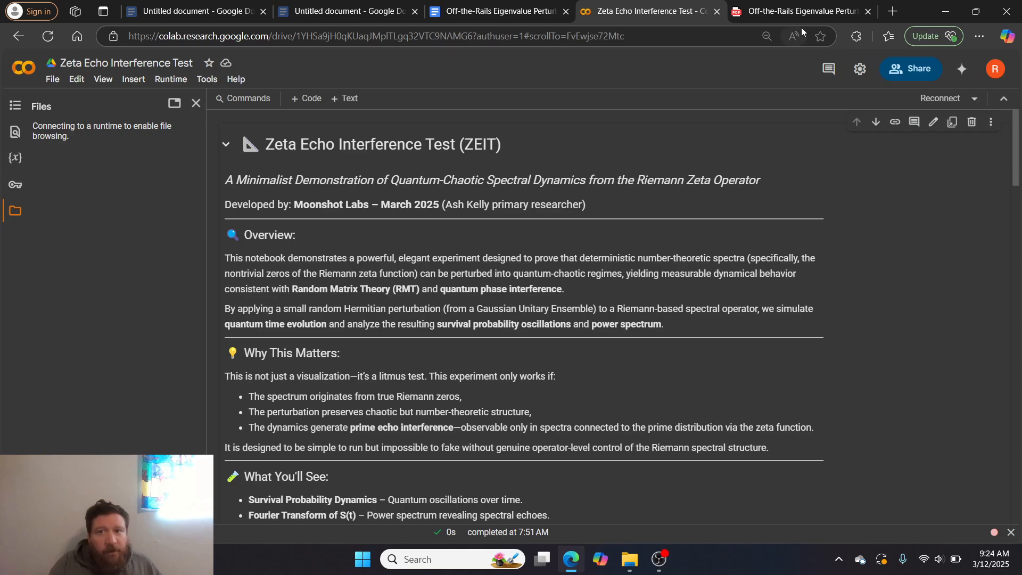
pyautogui.click(801, 12)
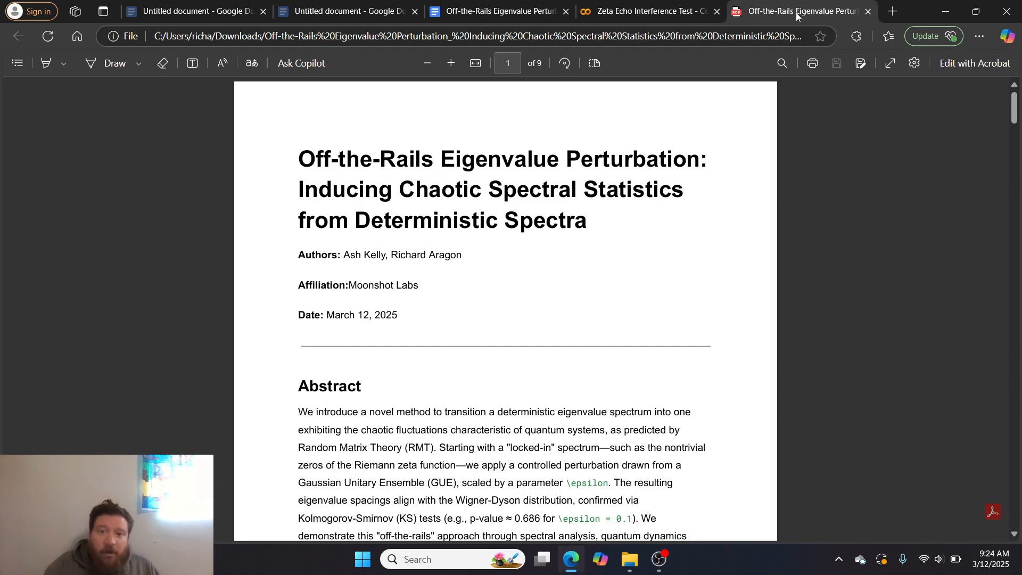
pyautogui.scroll(-3)
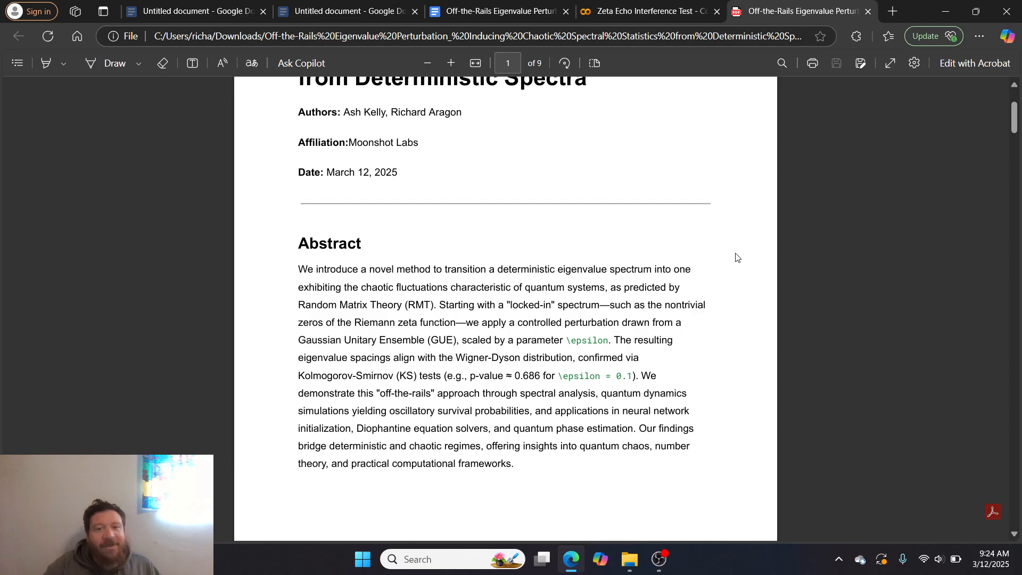
pyautogui.scroll(-3)
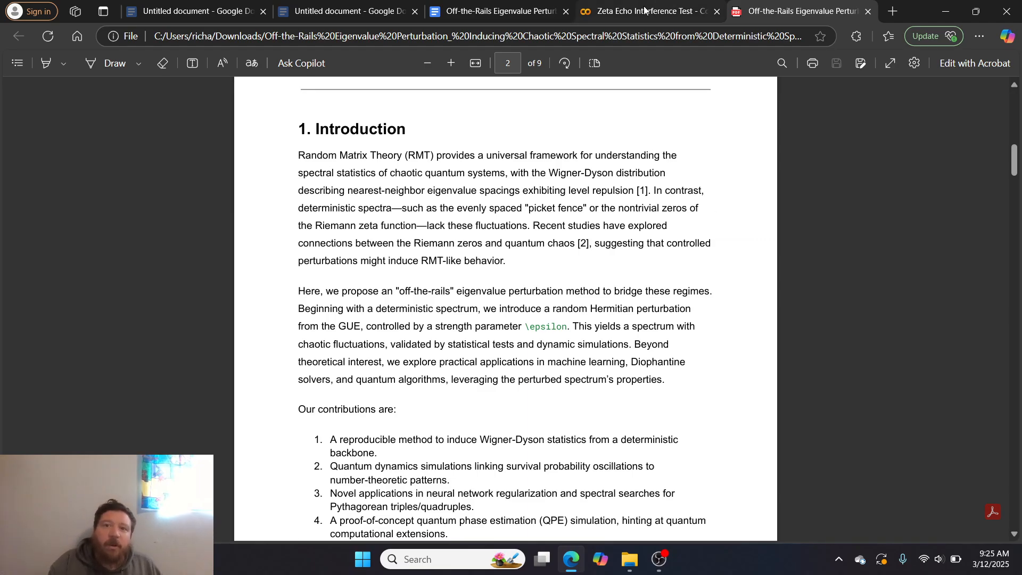
# Step: Bring the Zeta Echo Interference Test notebook back to the front at its title and overview
pyautogui.click(645, 11)
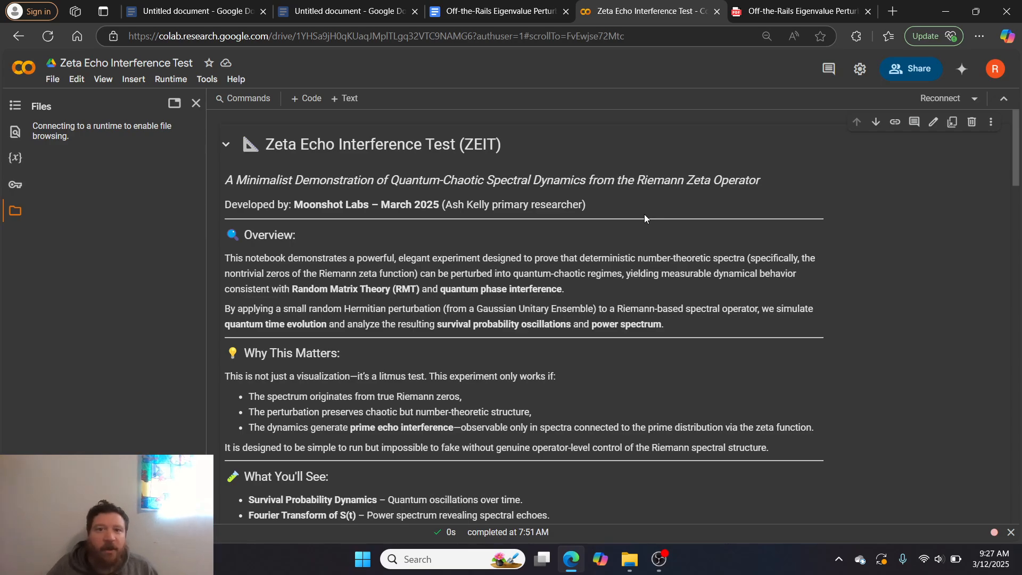
pyautogui.moveTo(680, 101)
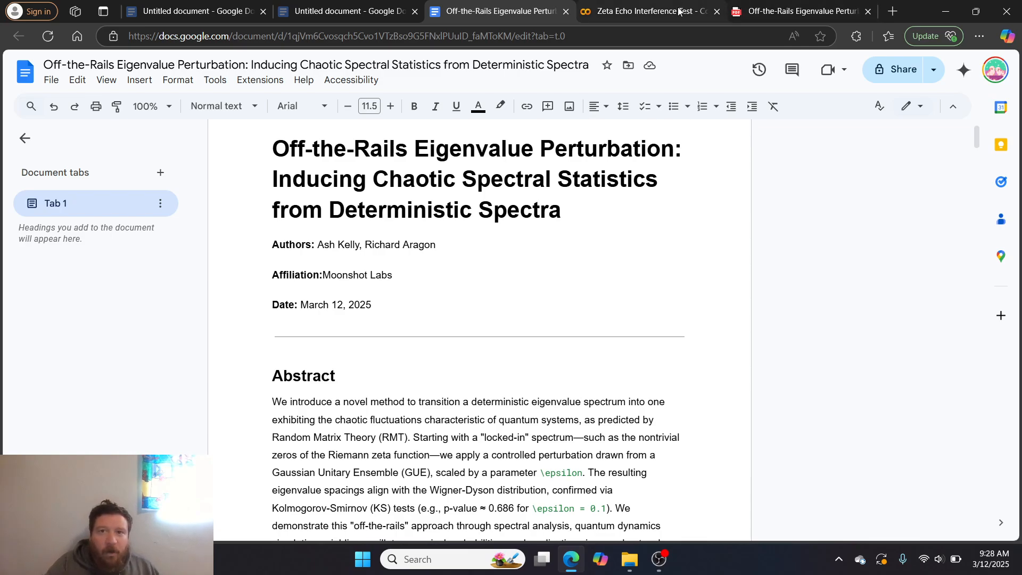
# Step: Reopen the Zeta Echo notebook and scroll to the plotting and KS-test code, survival-probability and FFT plots
pyautogui.click(648, 11)
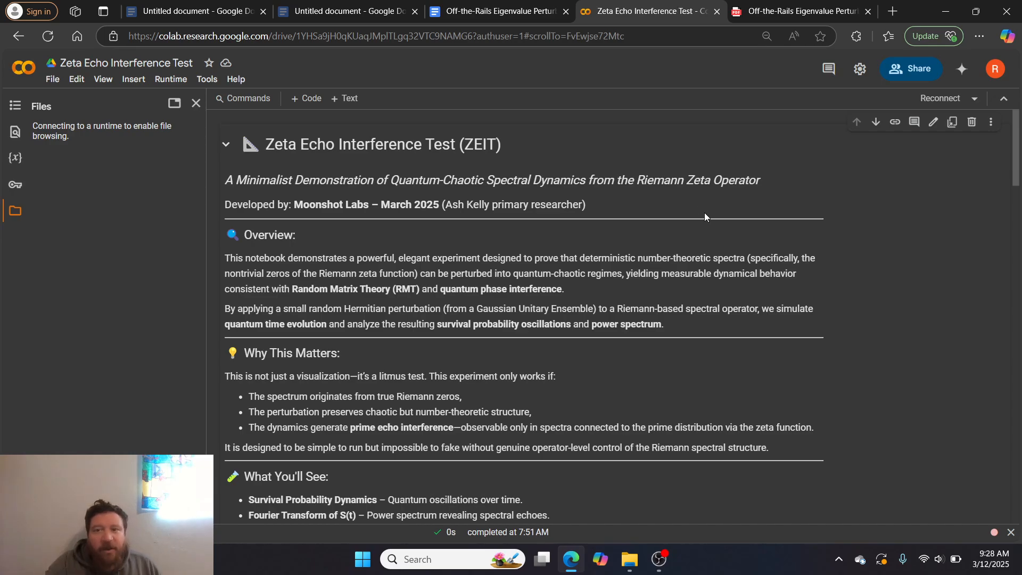
pyautogui.scroll(-3)
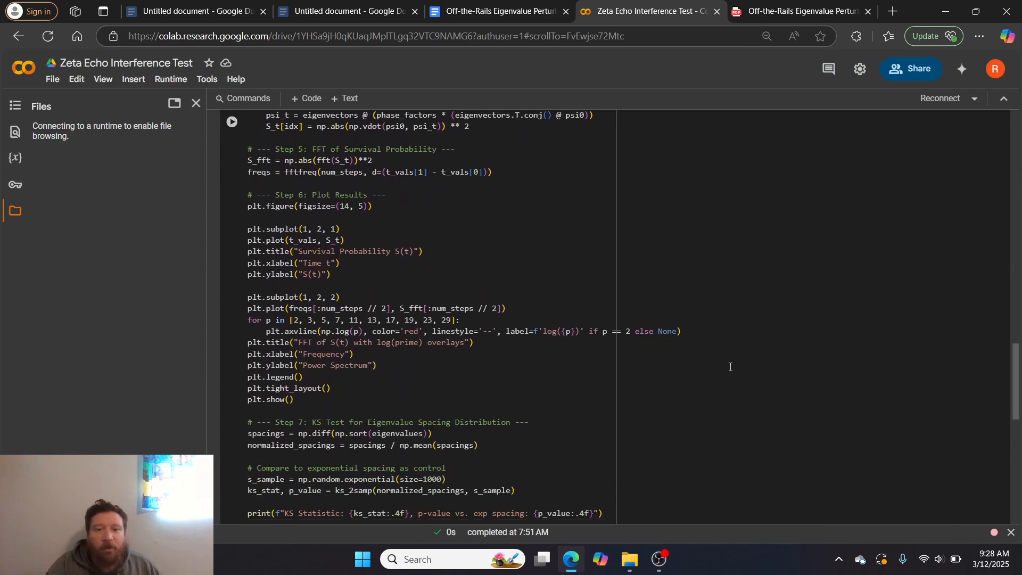
pyautogui.scroll(-3)
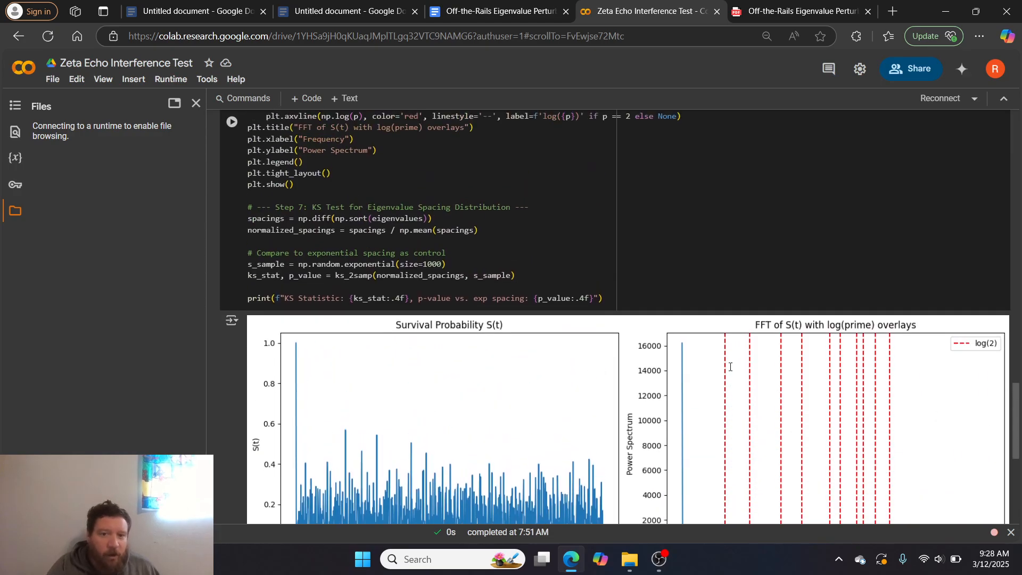